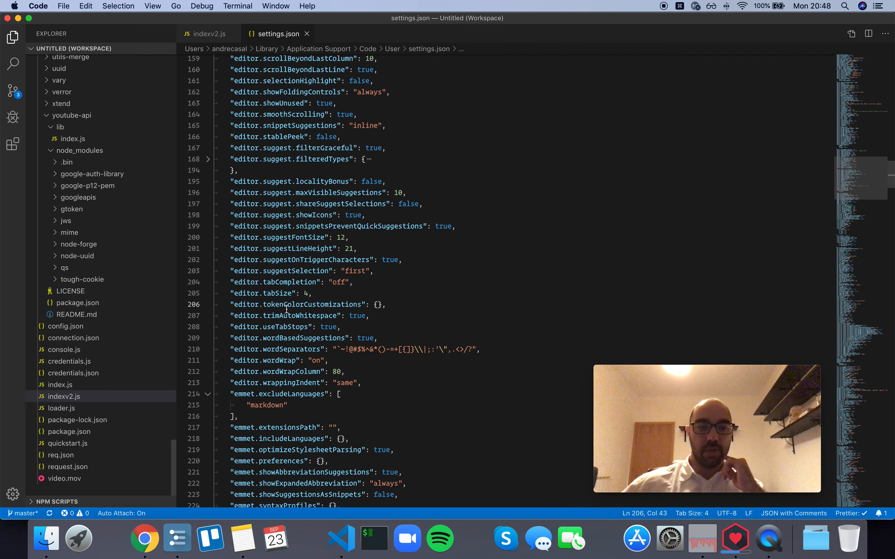
pyautogui.moveTo(297, 304)
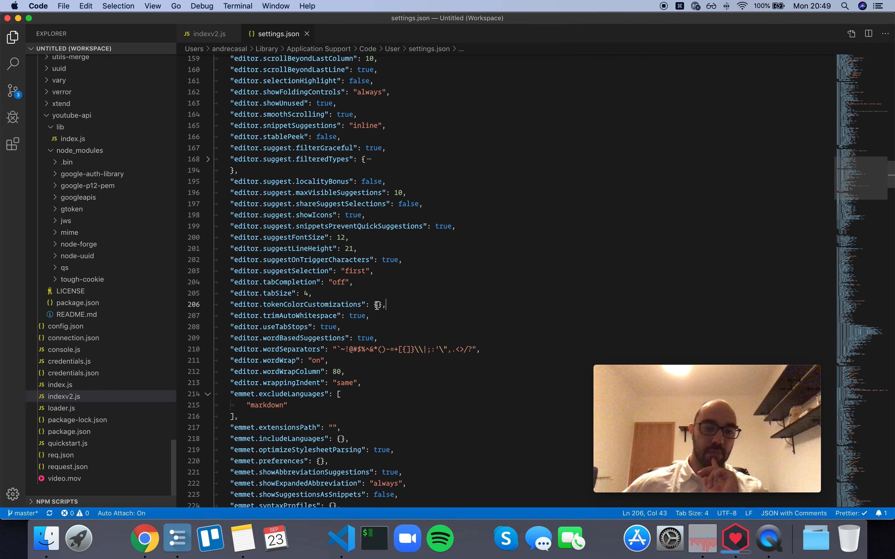
# Expand the object and browse IntelliSense suggestions for theme names and token categories (comments, keywords, strings, variables)
pyautogui.press('enter')
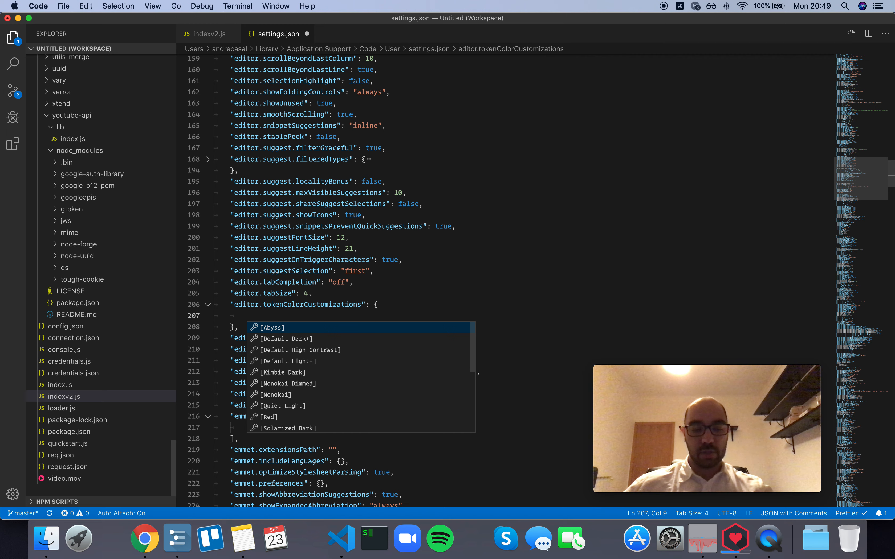
pyautogui.moveTo(319, 335)
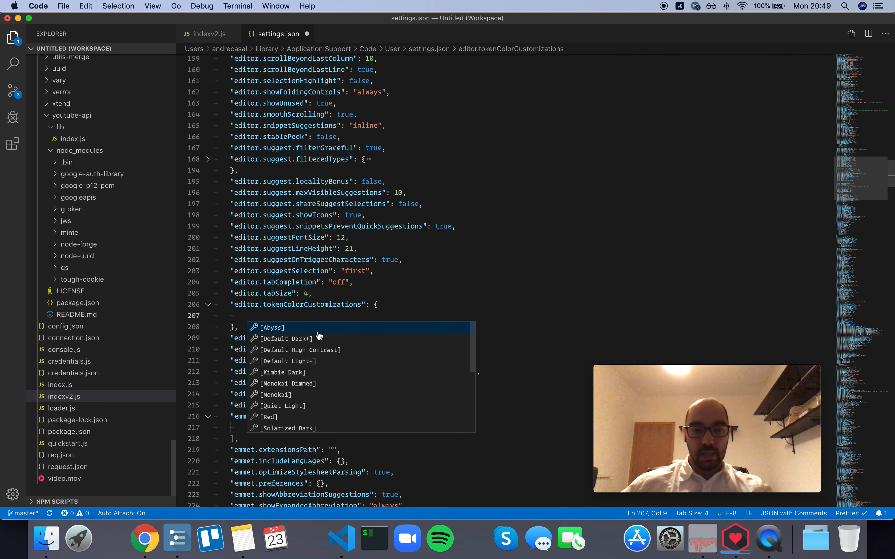
pyautogui.scroll(-3)
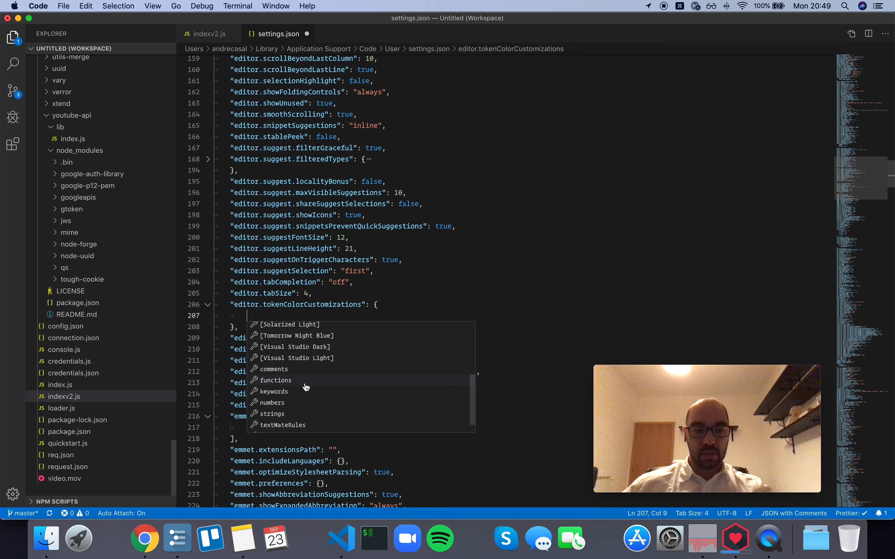
pyautogui.moveTo(337, 362)
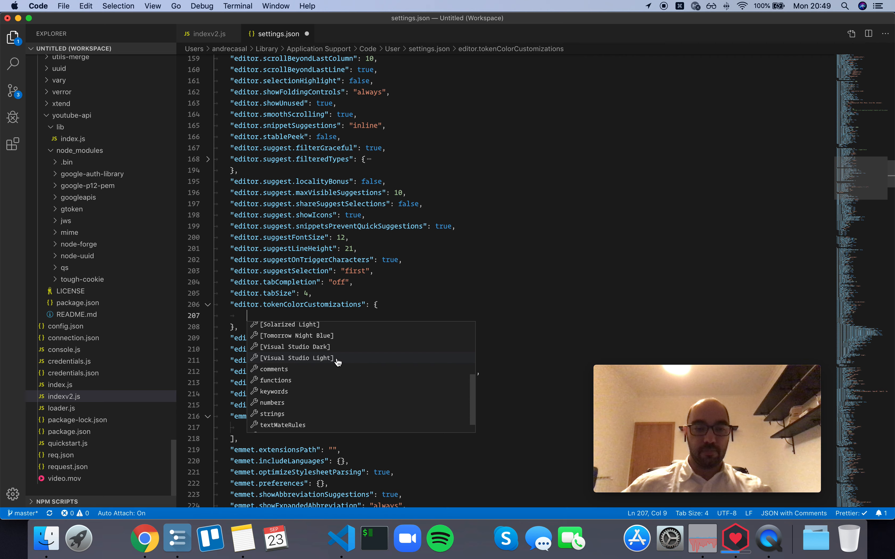
pyautogui.scroll(-3)
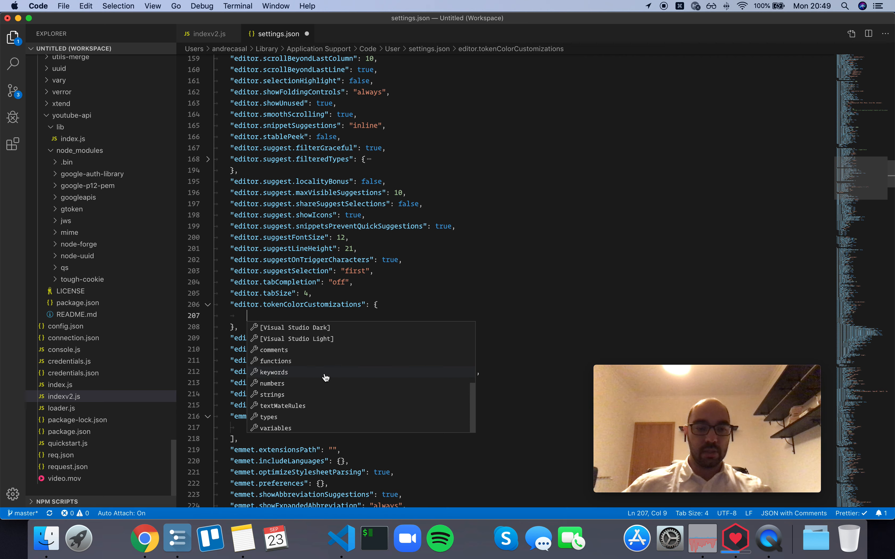
pyautogui.moveTo(318, 420)
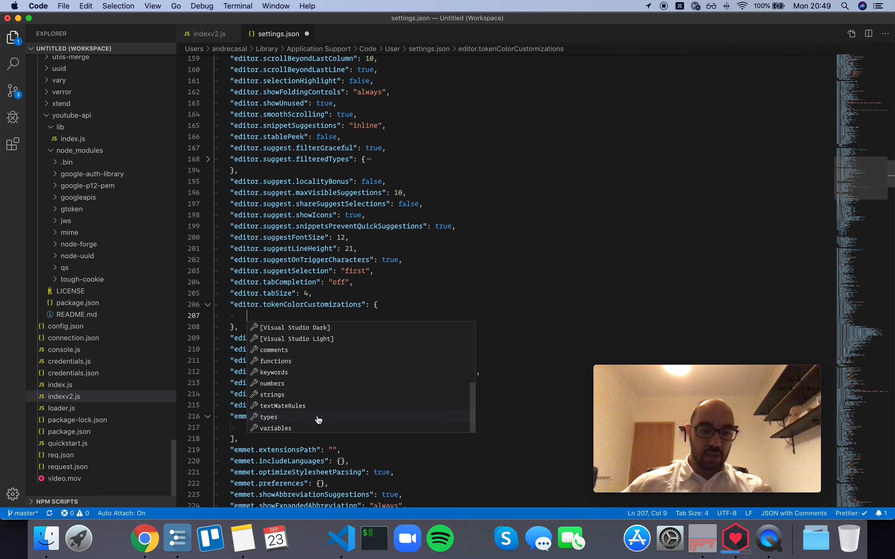
pyautogui.moveTo(297, 361)
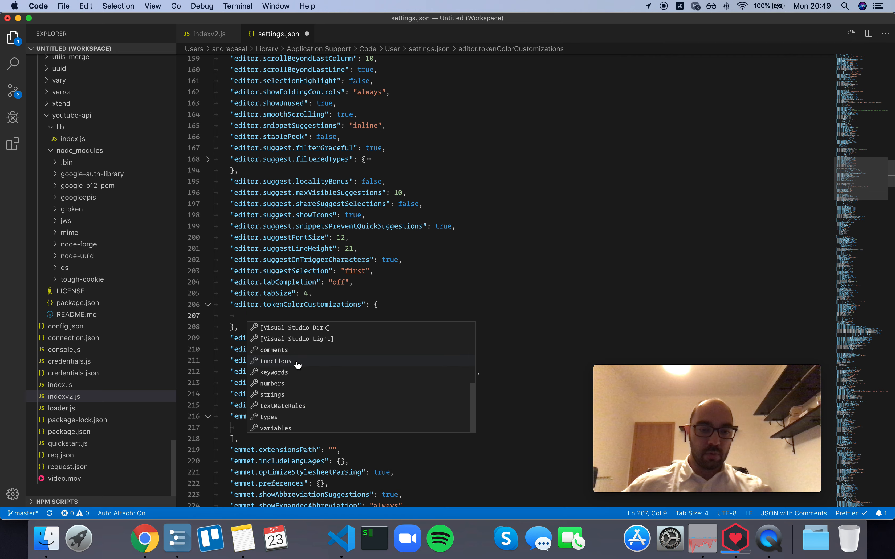
# Add a global "strings": "#2bc540" entry and select the whole line
pyautogui.click(273, 395)
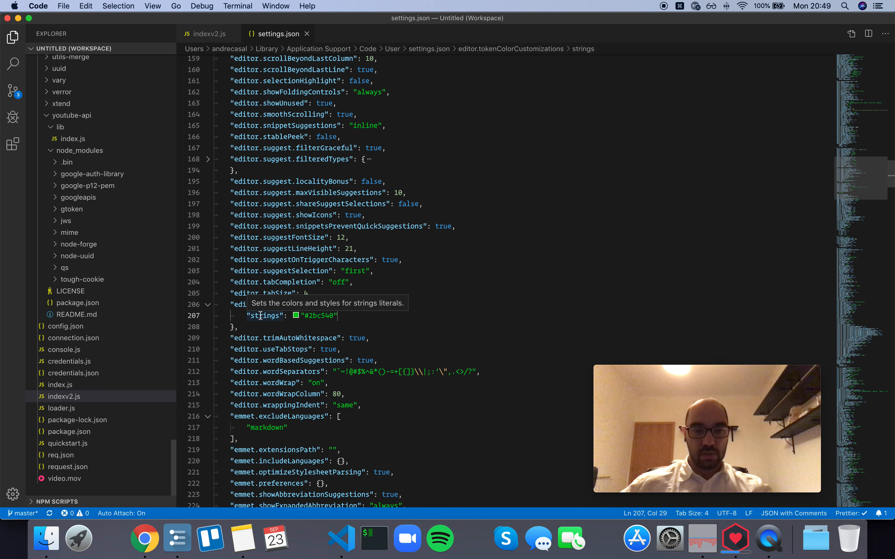
pyautogui.click(295, 316)
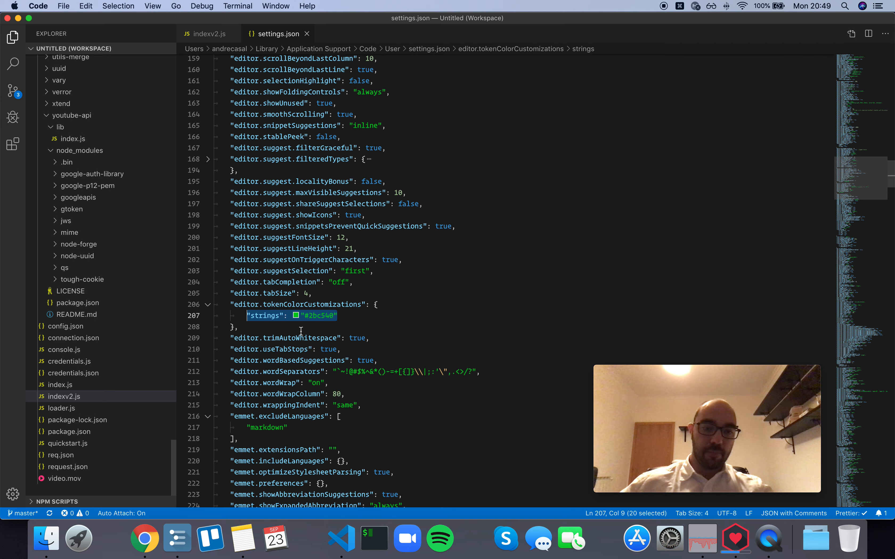
# Replace the global rule with "[Default Dark+]": { "strings": "#FF0000" }
pyautogui.press('delete')
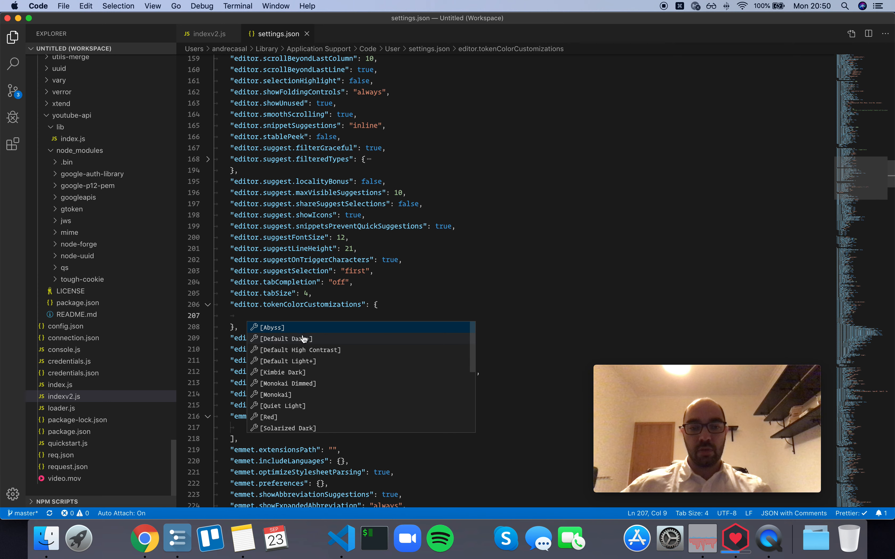
pyautogui.click(284, 337)
pyautogui.write('"strings": "#ff0000"')
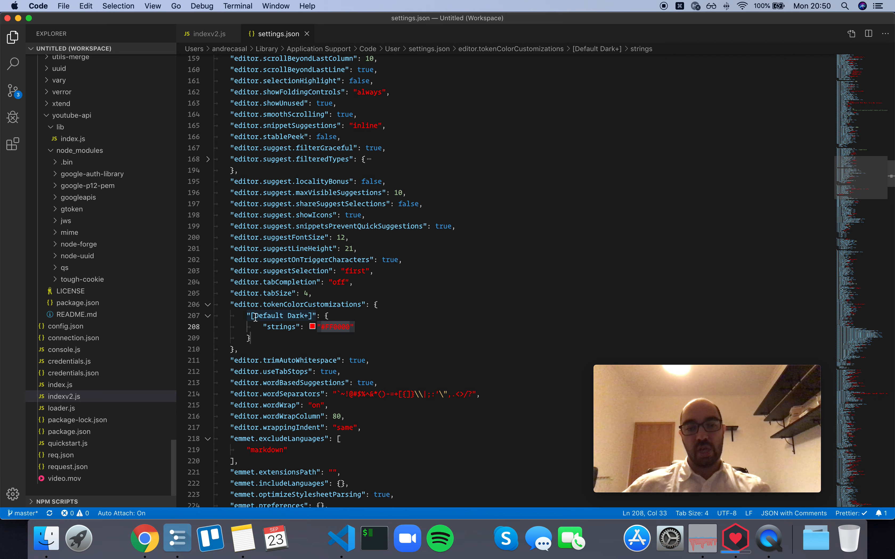
pyautogui.doubleClick(281, 327)
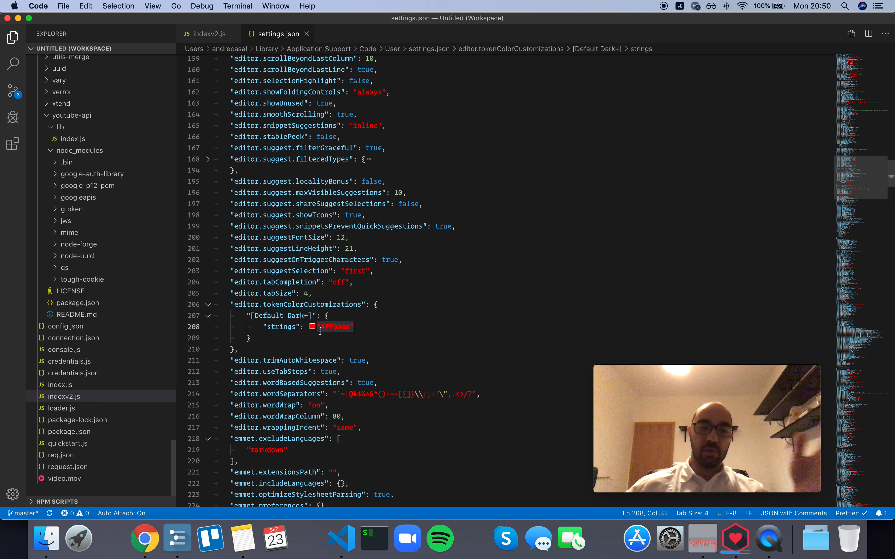
pyautogui.moveTo(385, 329)
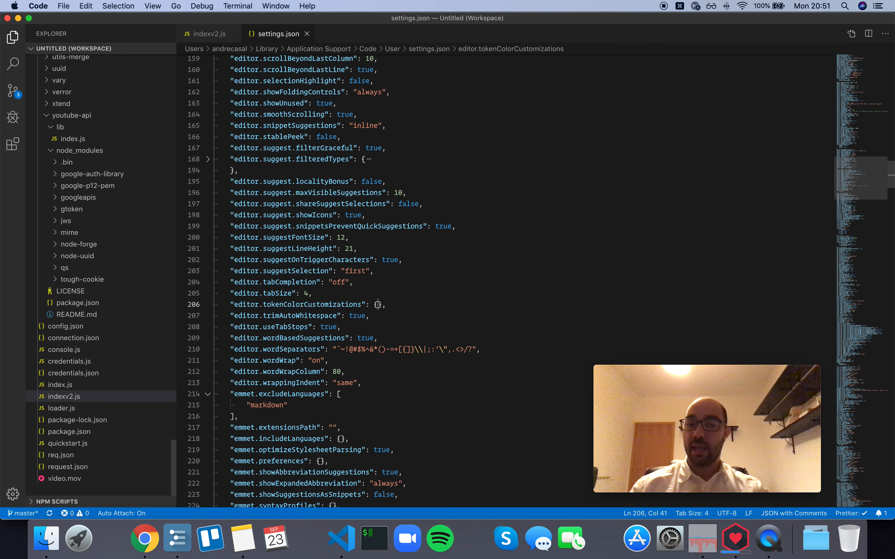
pyautogui.moveTo(320, 315)
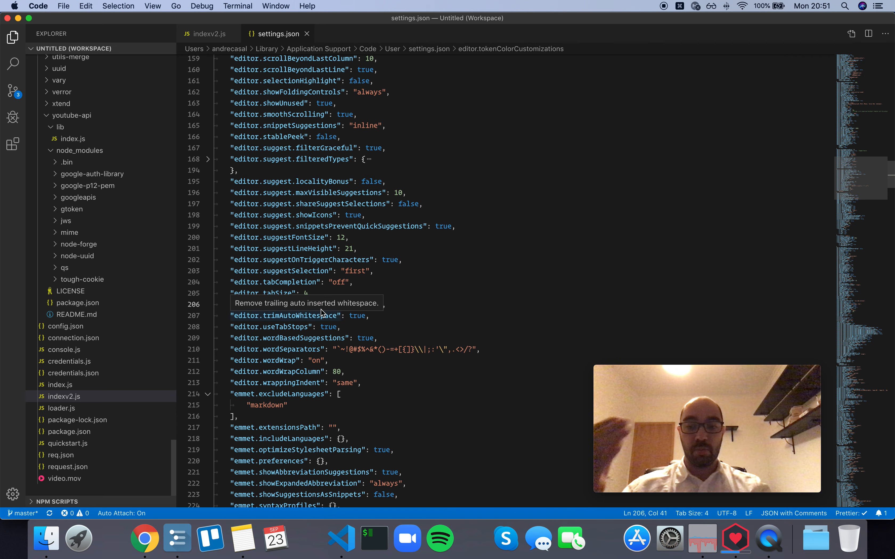